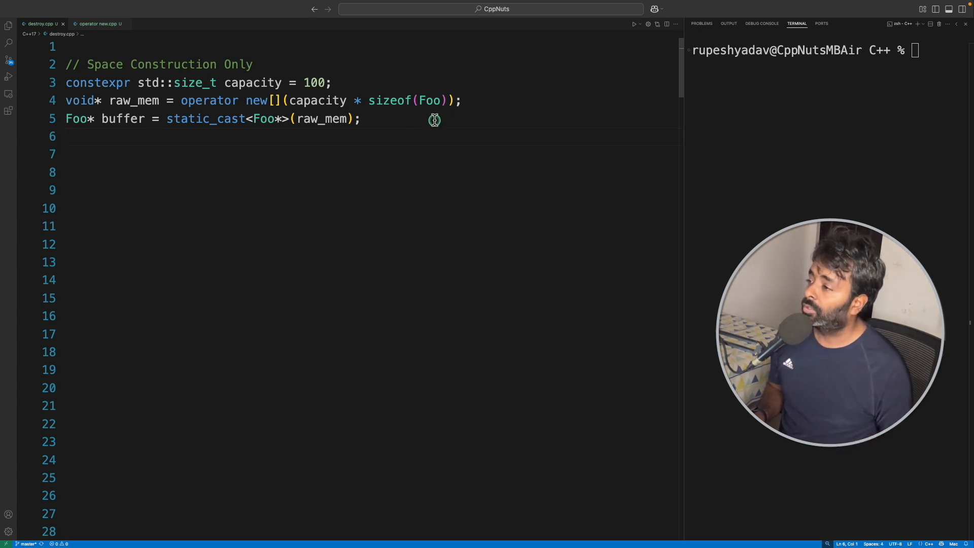
Highlight the Foo type, capacity and raw_mem allocation lines to explain the raw memory setup.
click(257, 64)
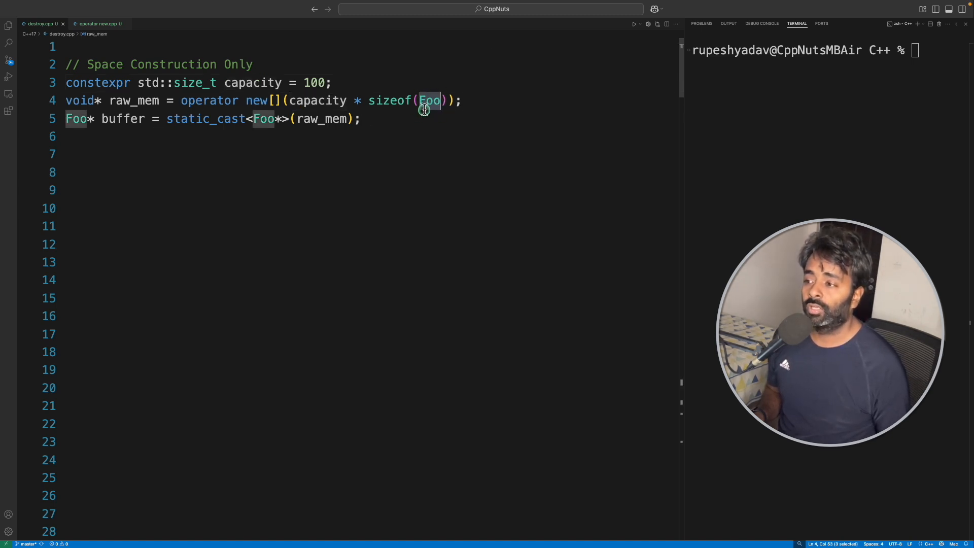
mouse_move(241, 84)
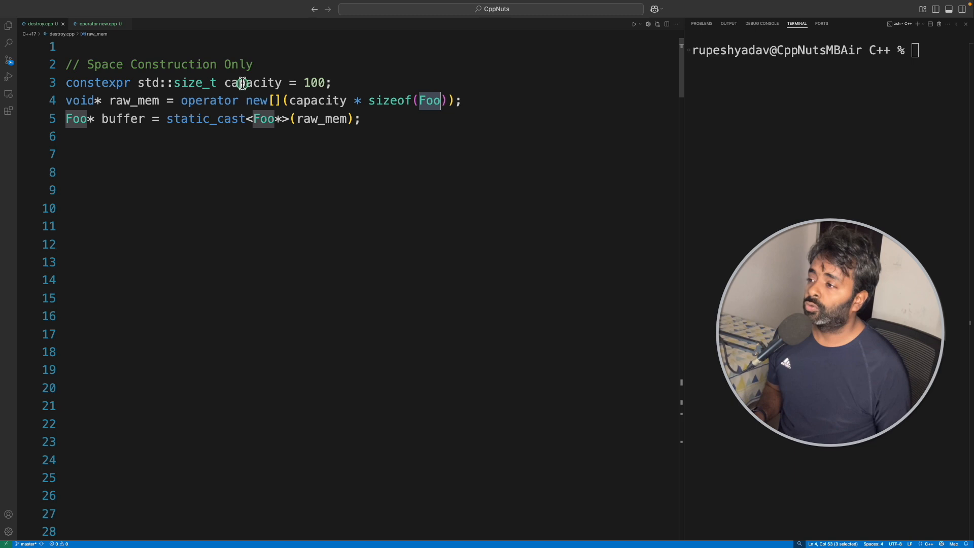
double_click(252, 83)
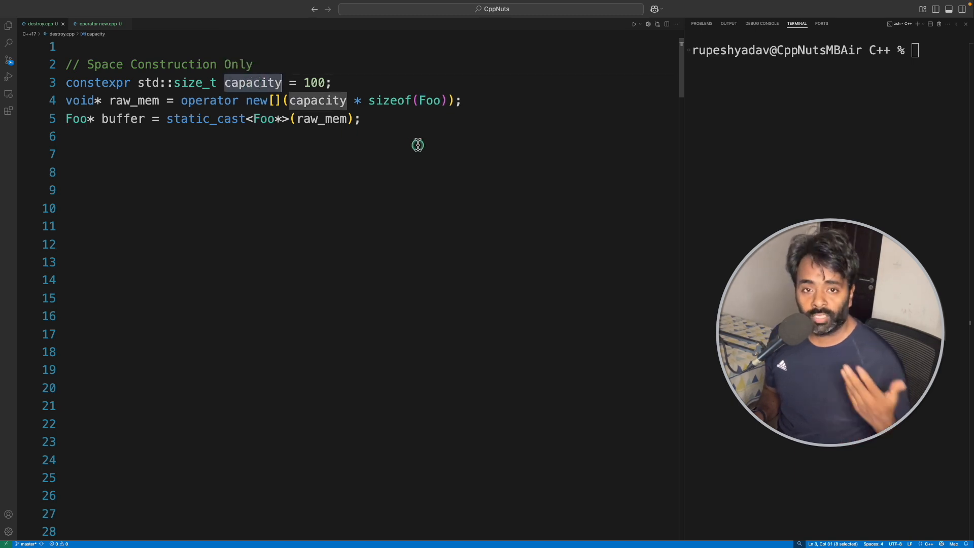
drag(114, 100, 461, 101)
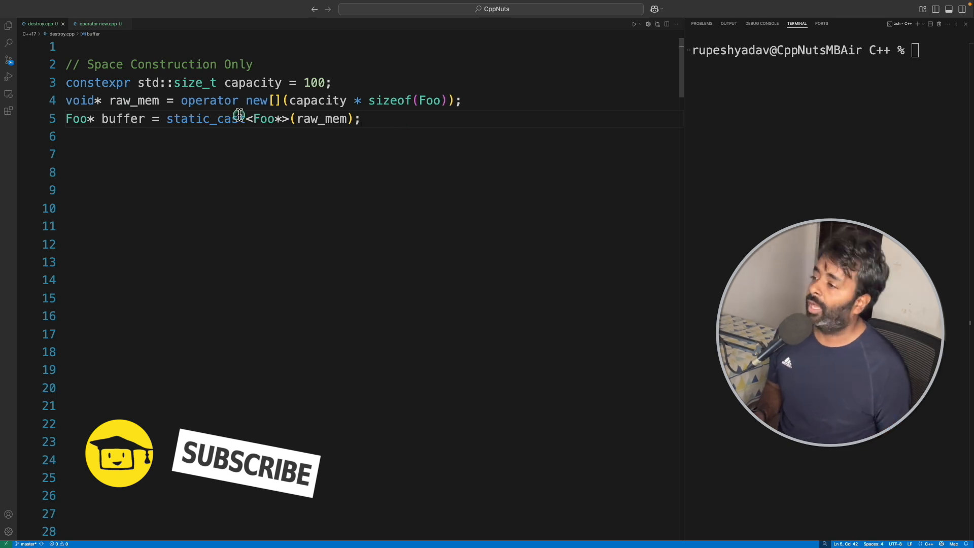
double_click(134, 100)
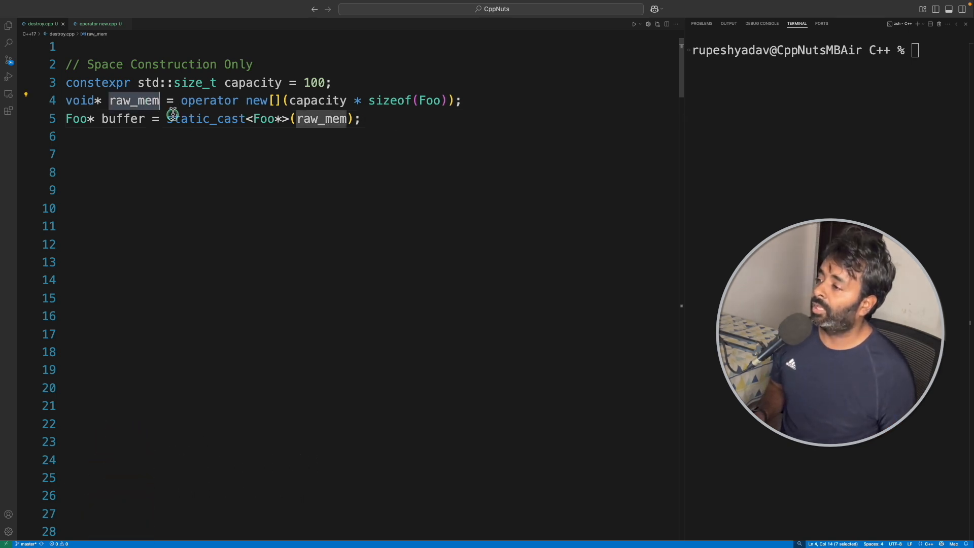
double_click(205, 119)
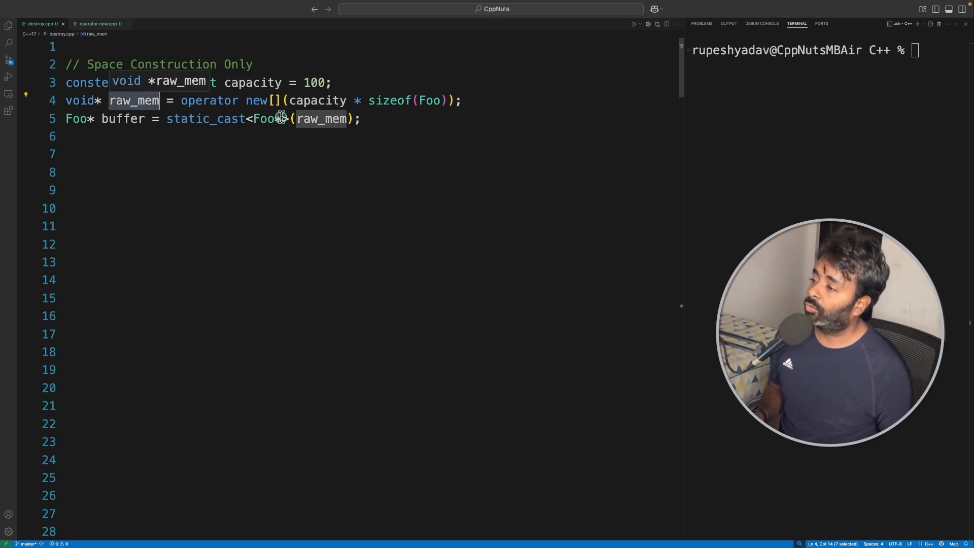
double_click(123, 118)
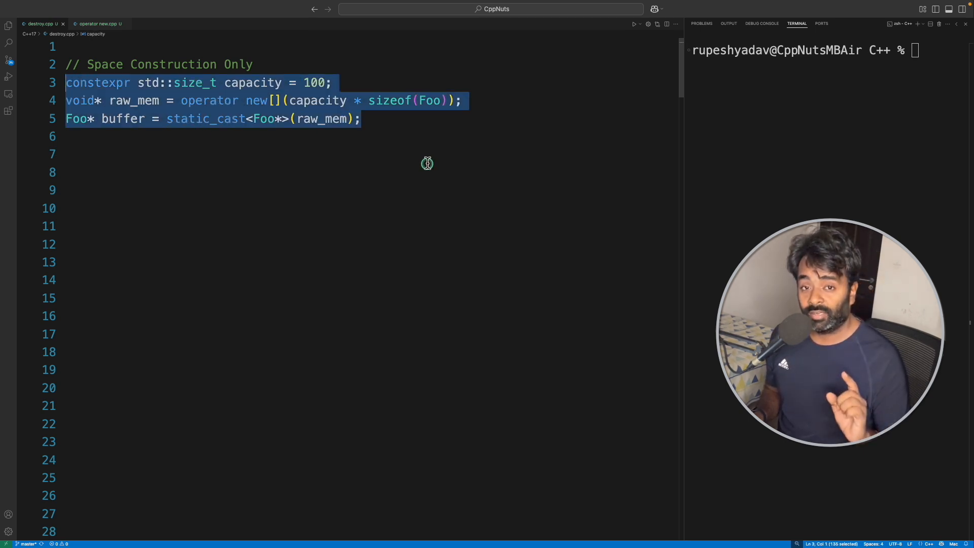
Scroll to the placement-new loop and highlight buffer + i and the Foo(i) constructor call.
scroll(down, 3)
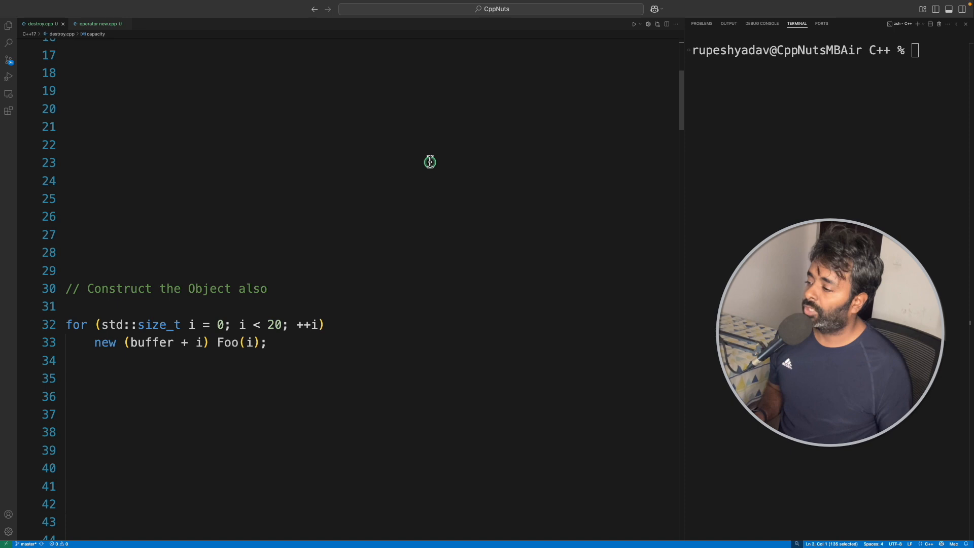
scroll(down, 3)
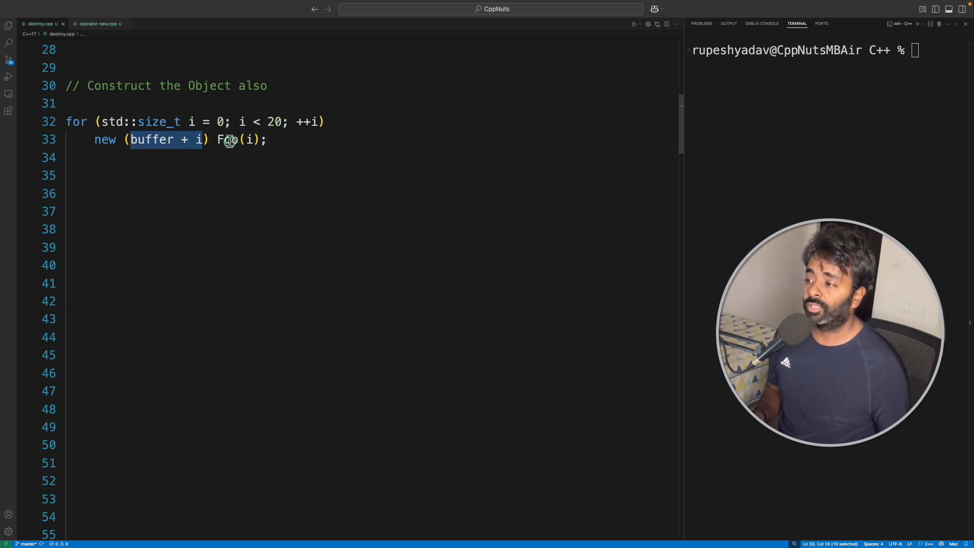
double_click(229, 140)
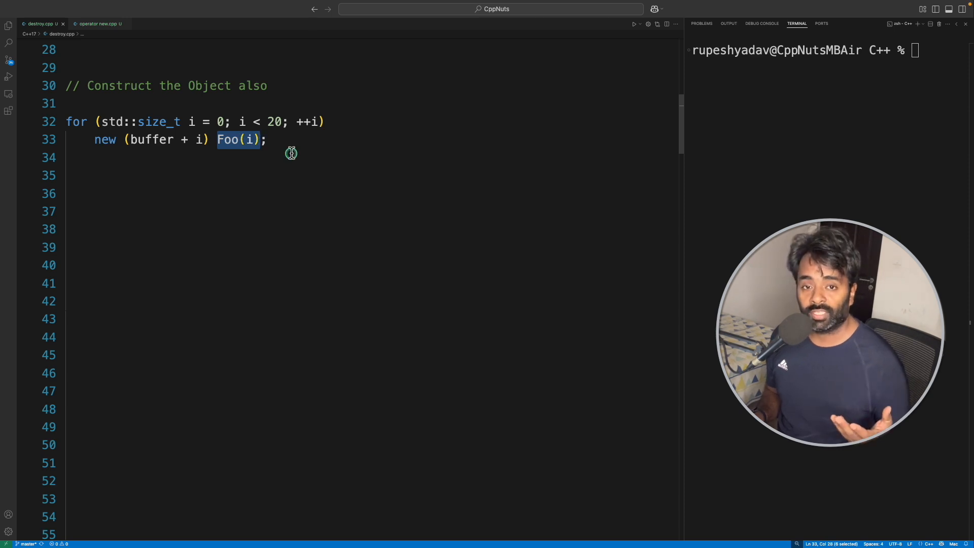
double_click(152, 139)
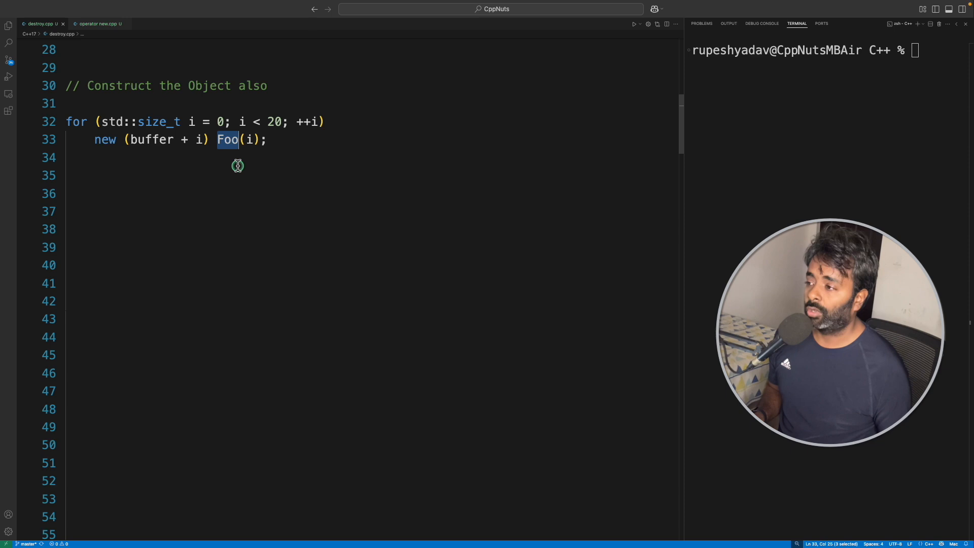
click(103, 139)
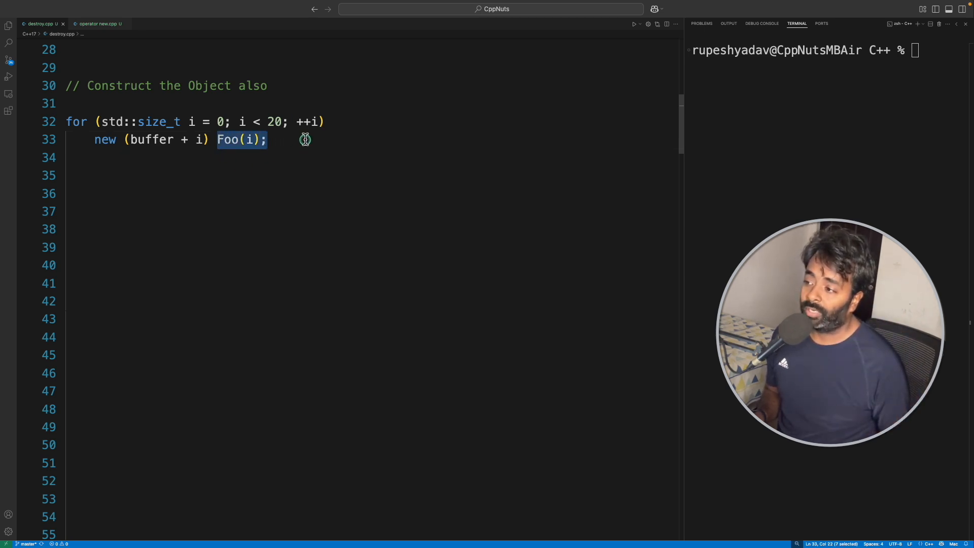
Scroll to std::destroy(buffer, buffer + 20) and highlight the function name and its range arguments.
scroll(down, 3)
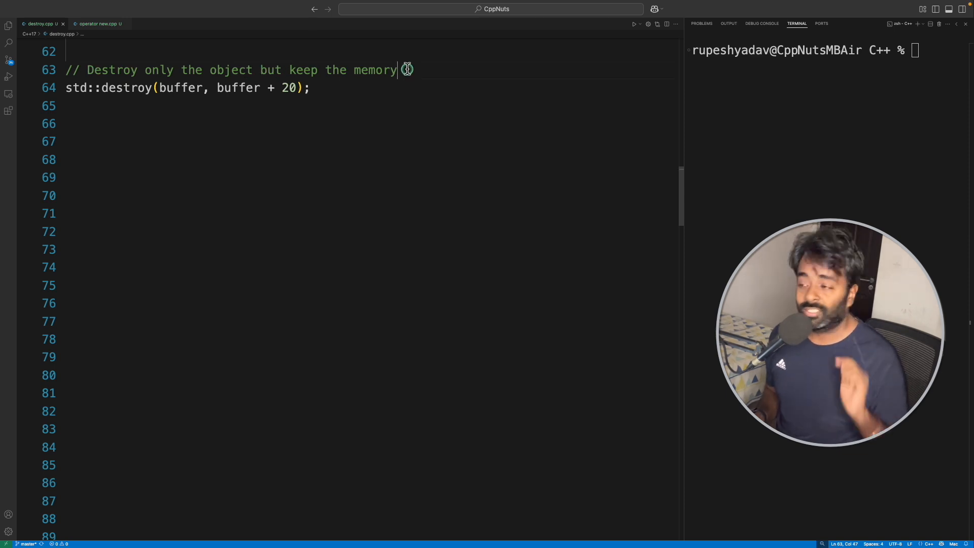
double_click(126, 87)
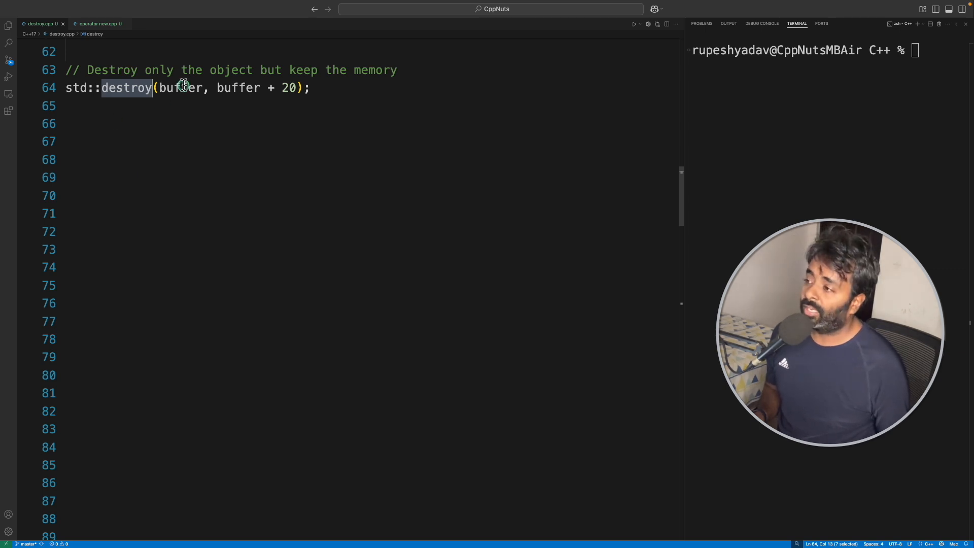
double_click(181, 87)
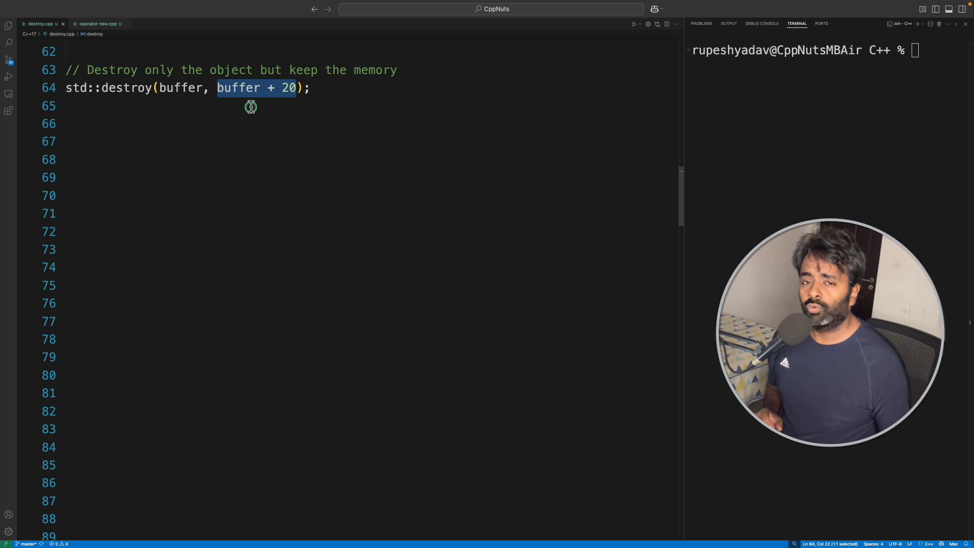
click(315, 87)
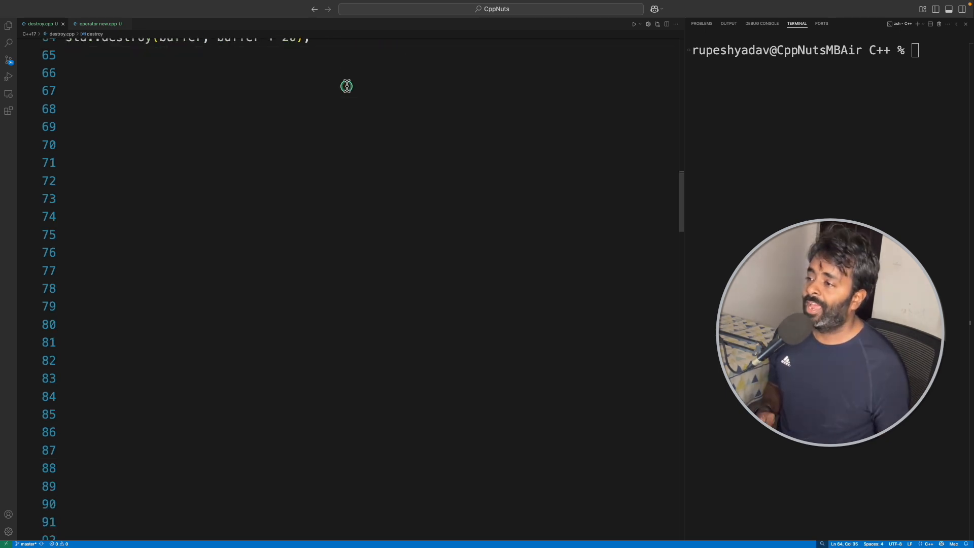
scroll(down, 3)
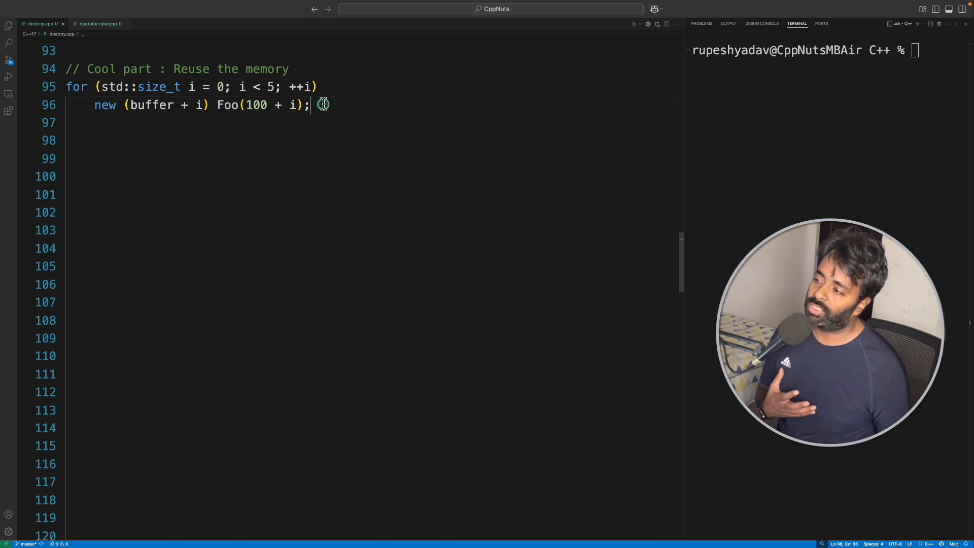
drag(308, 105, 68, 87)
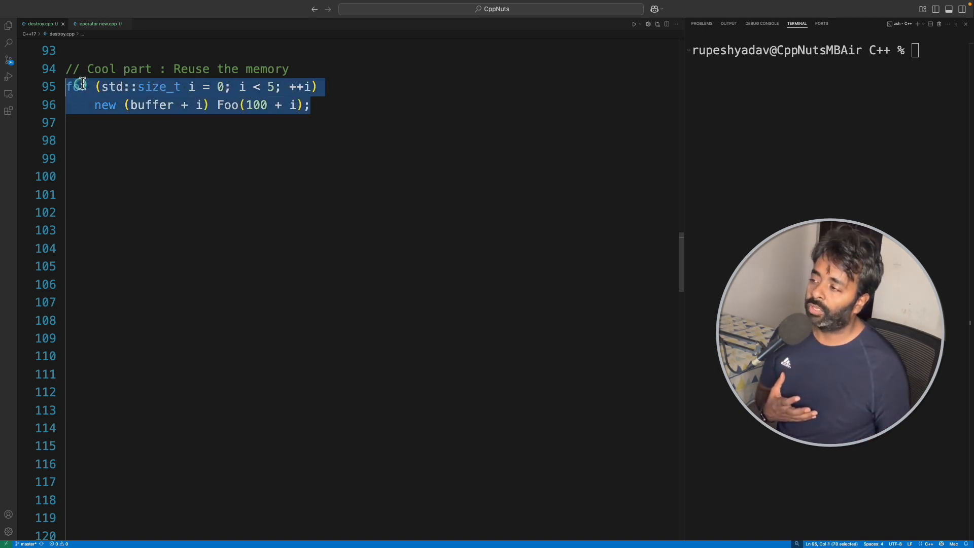
click(347, 105)
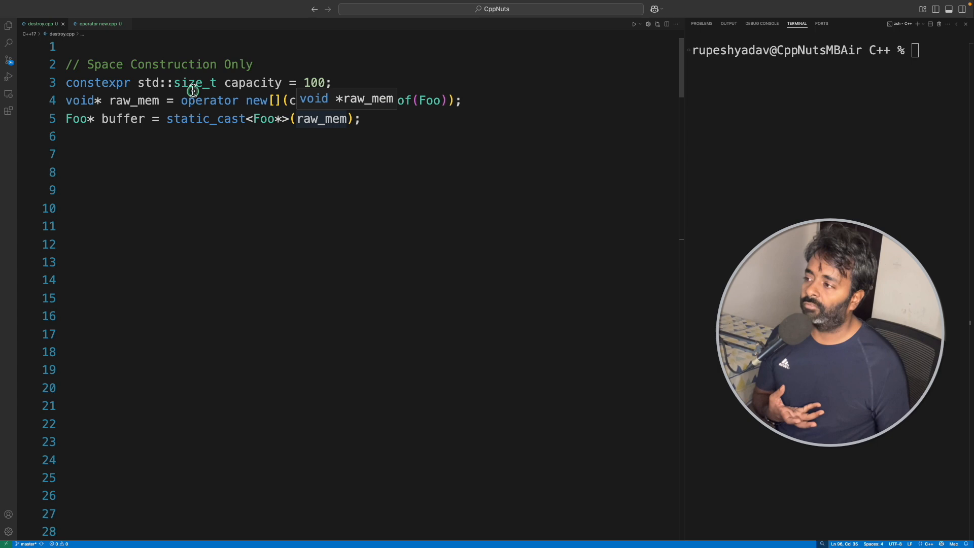
drag(65, 82, 361, 119)
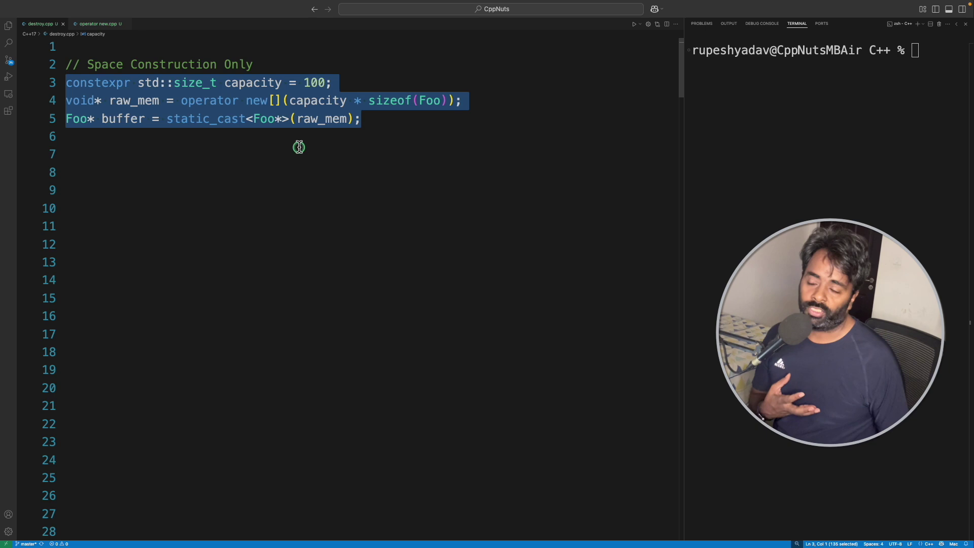
scroll(down, 3)
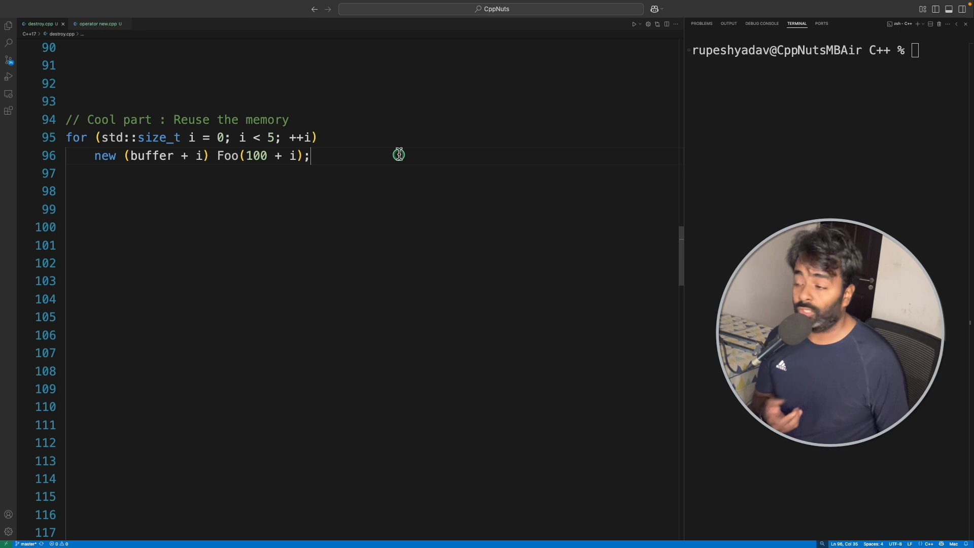
scroll(down, 3)
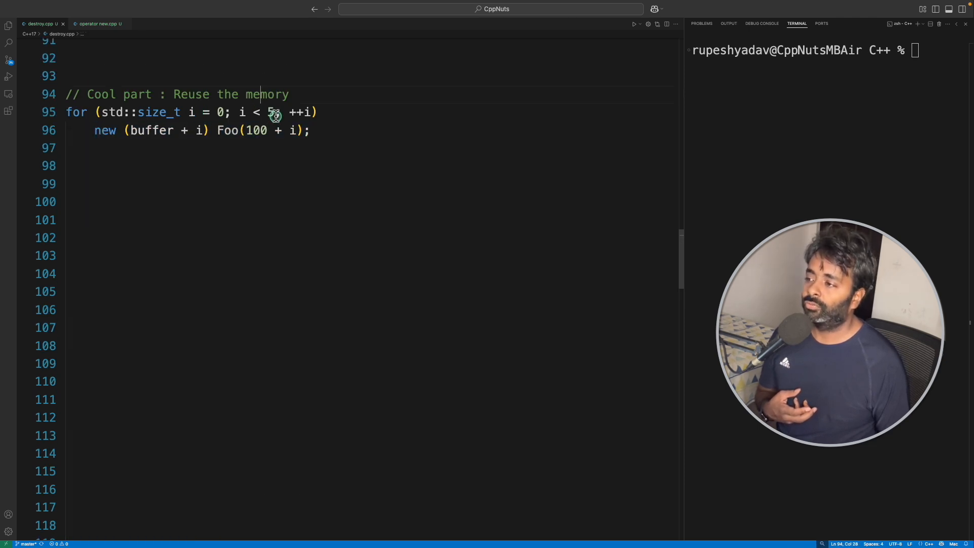
scroll(down, 3)
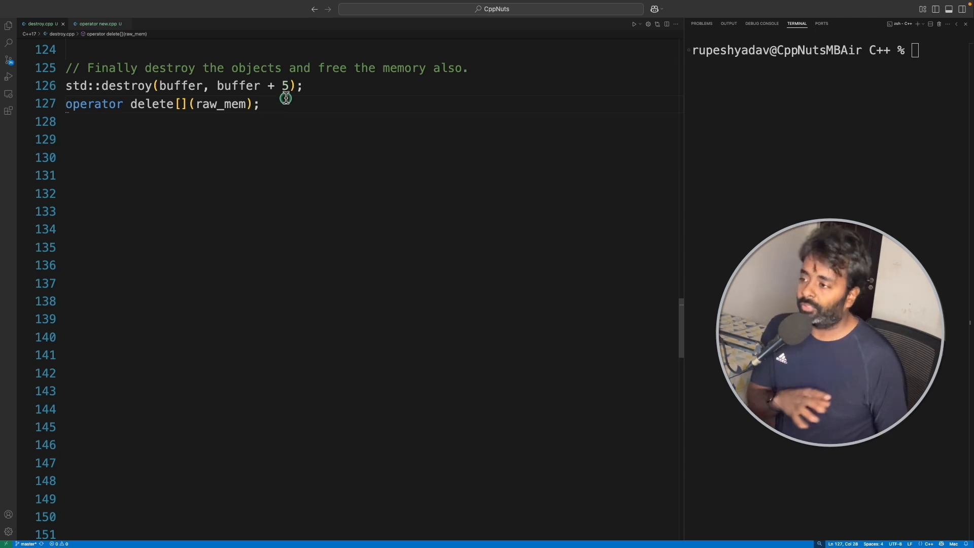
mouse_move(280, 108)
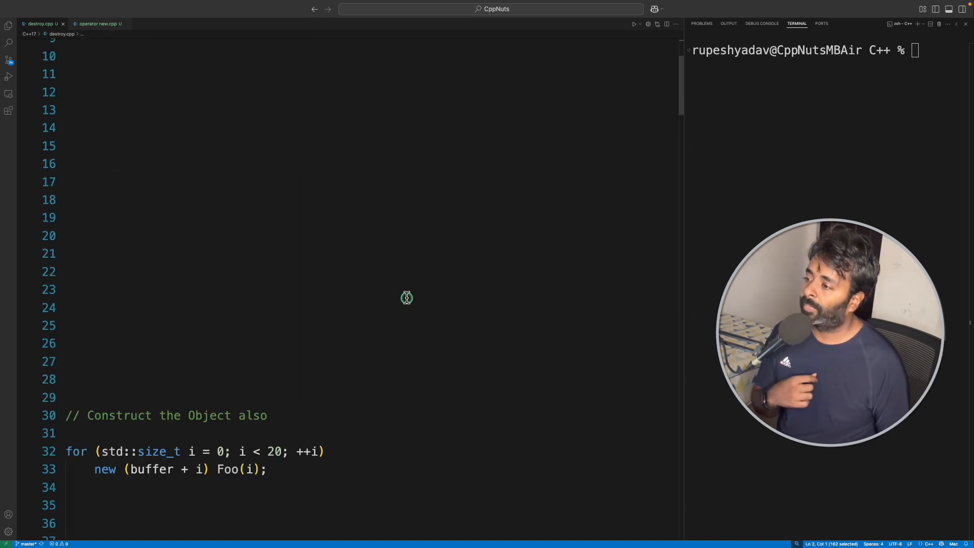
scroll(down, 3)
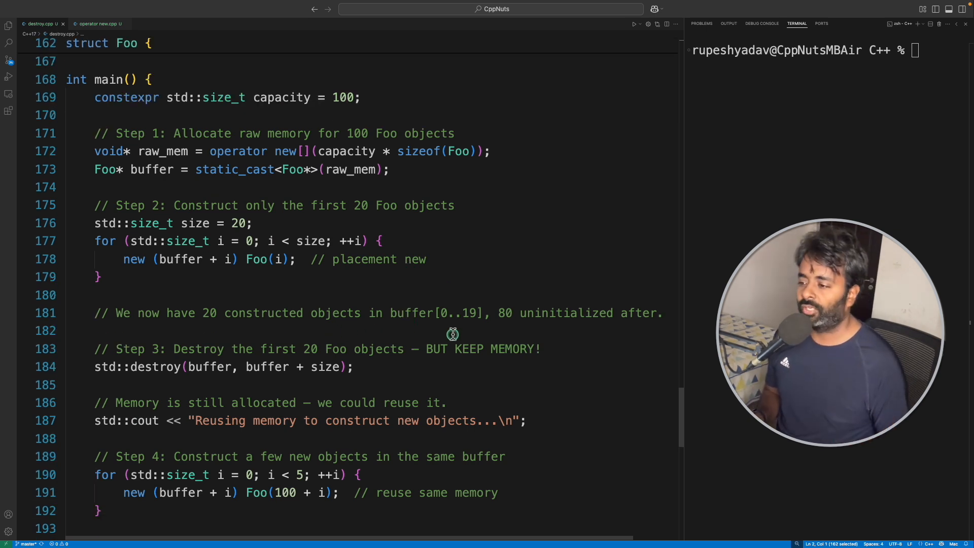
scroll(down, 3)
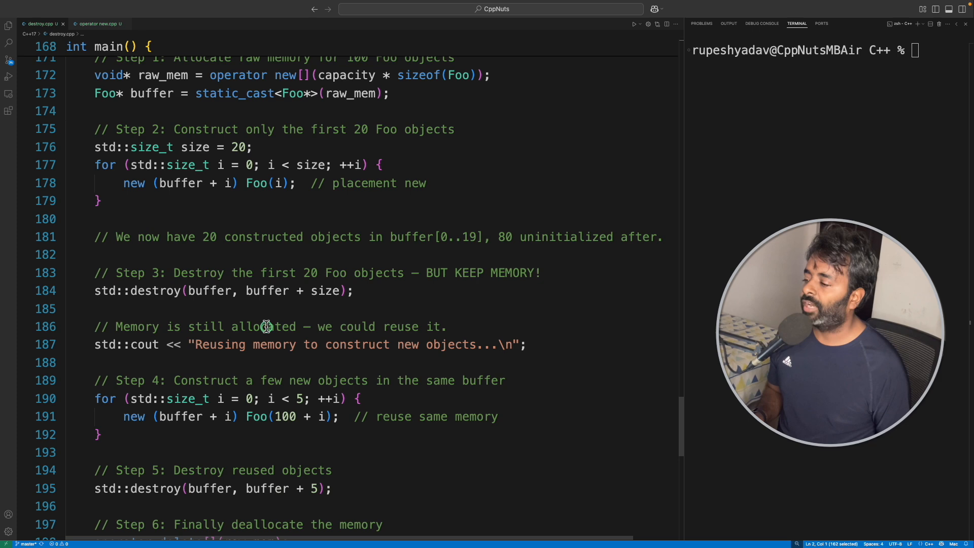
scroll(down, 3)
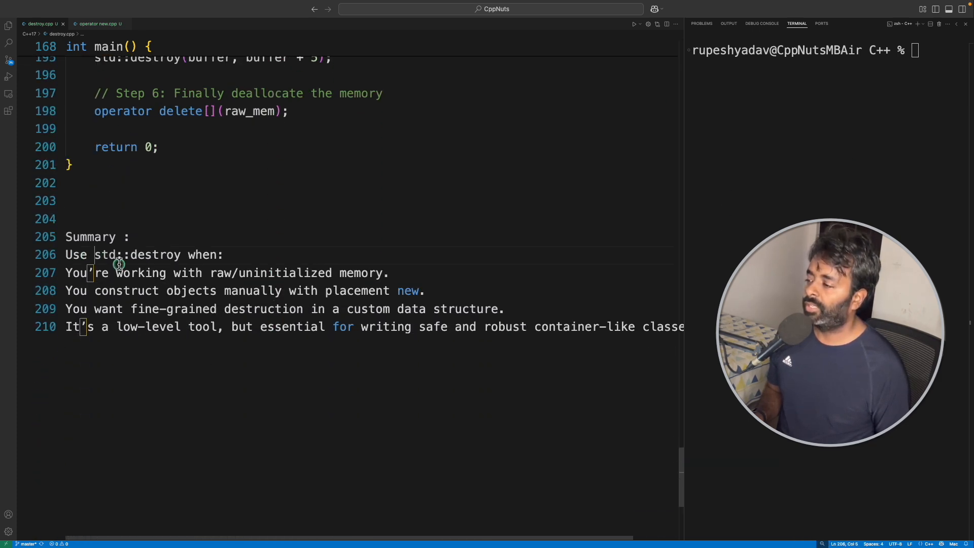
drag(64, 253, 222, 254)
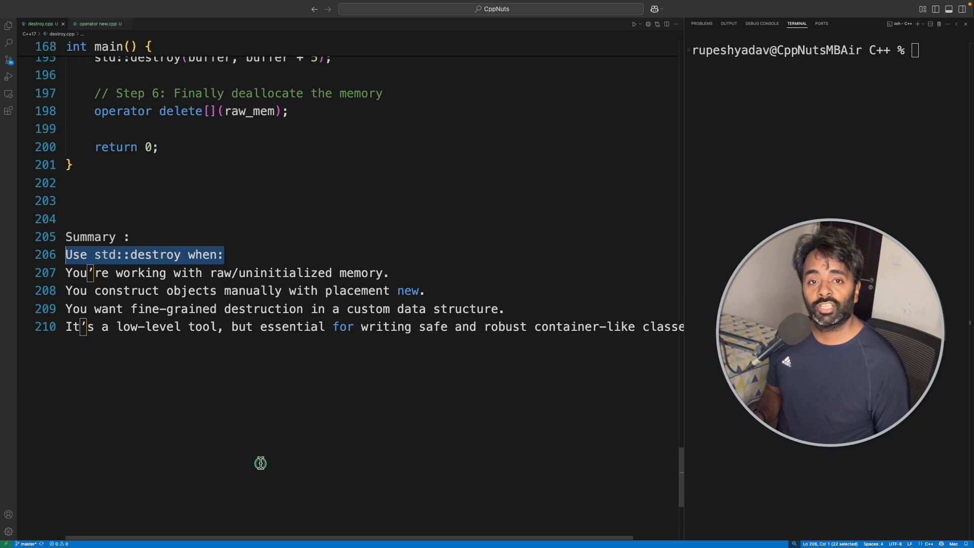
mouse_move(95, 276)
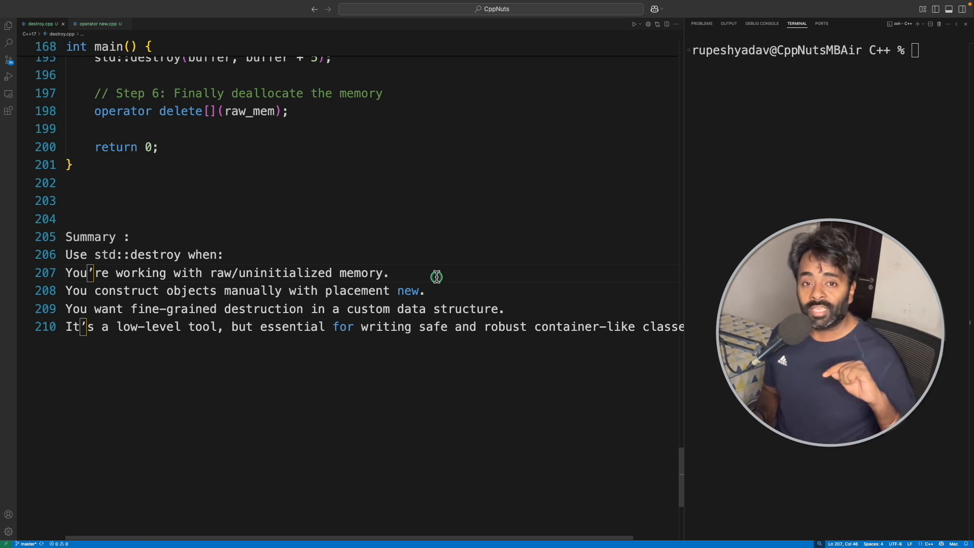
mouse_move(149, 255)
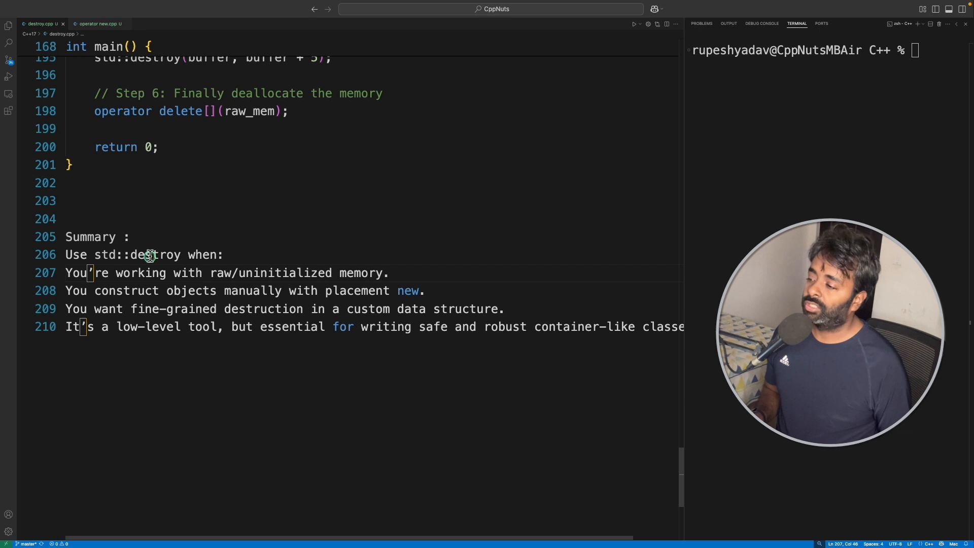
double_click(152, 254)
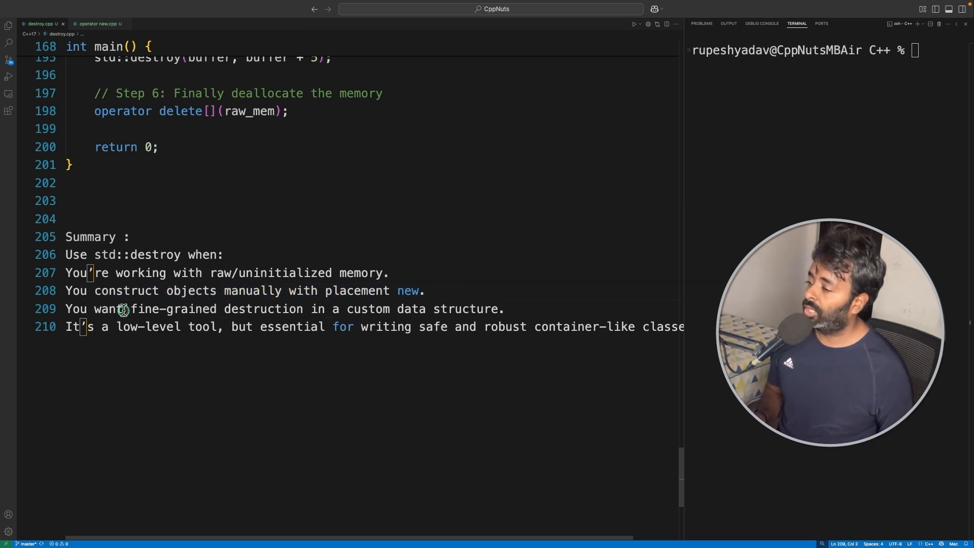
mouse_move(397, 313)
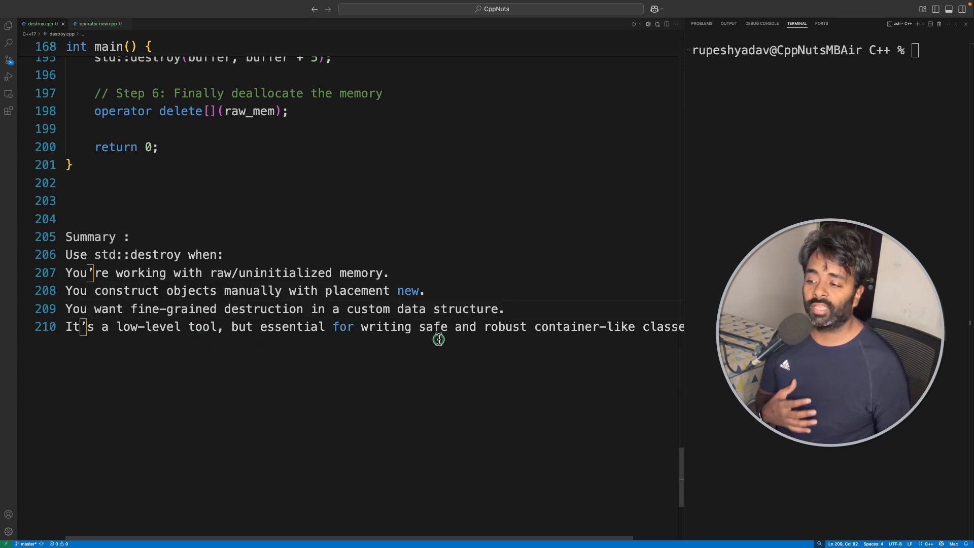
mouse_move(627, 335)
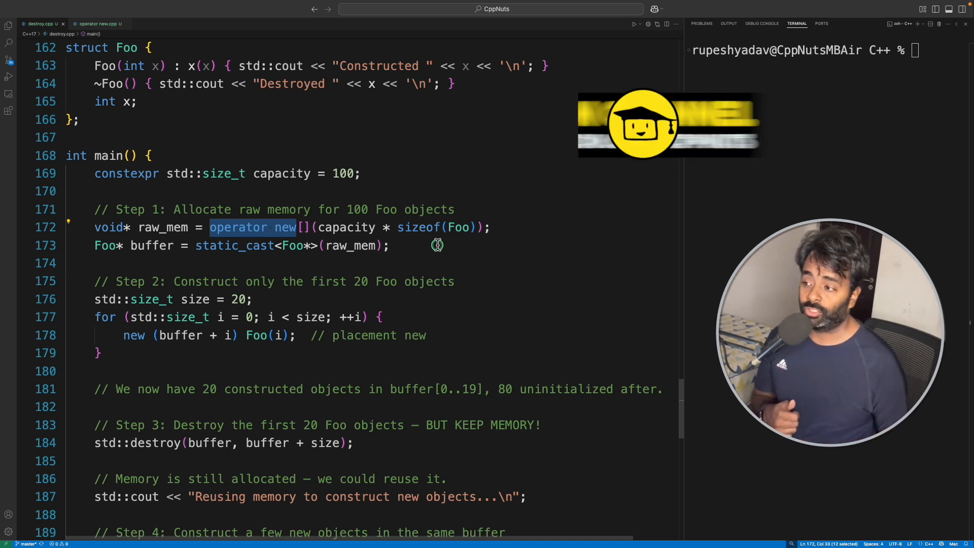
scroll(down, 3)
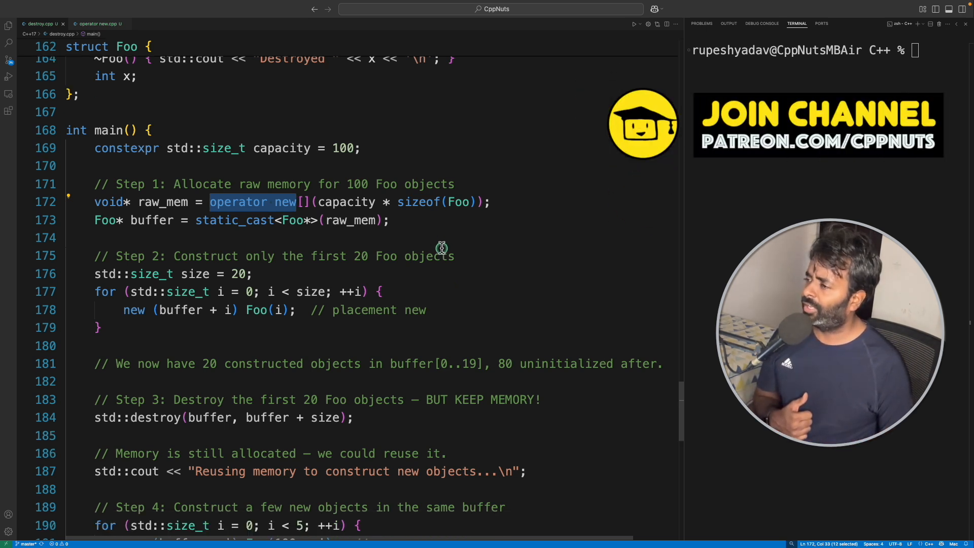
scroll(down, 3)
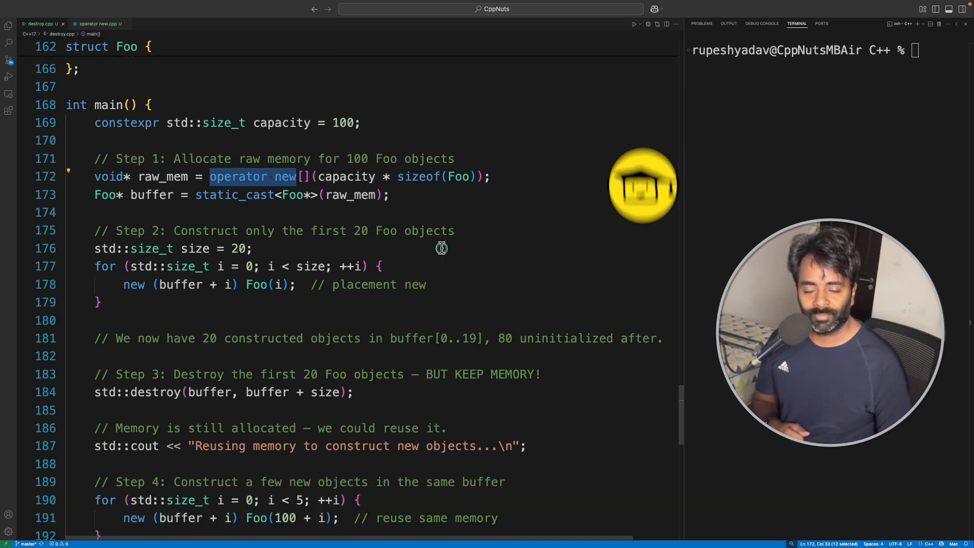